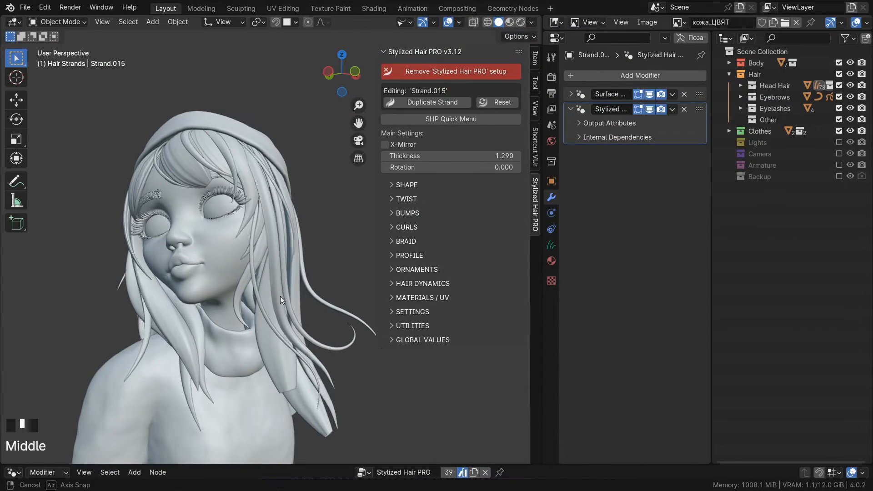
Step: Orbit around the character's head and view a strand's Stylized Hair PRO v3.00 node tree
{"action": "left_click_drag", "start_coordinate": [278, 301], "coordinate": [312, 245]}
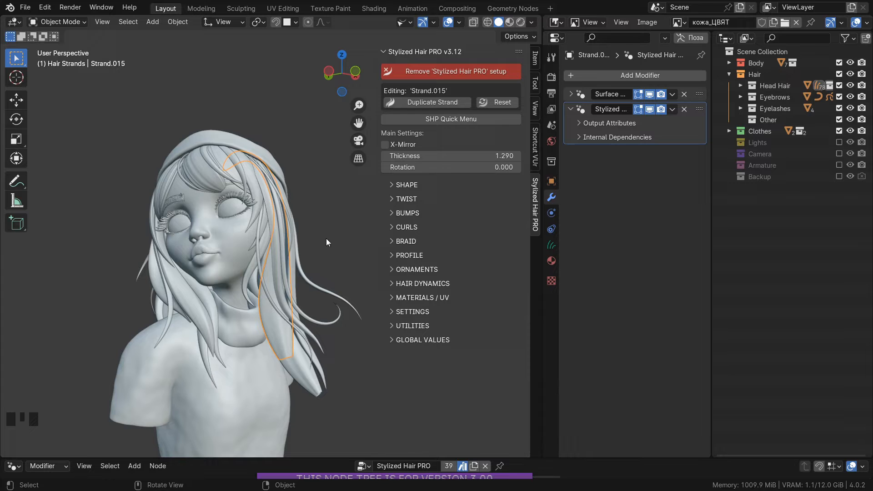
{"action": "scroll", "scroll_direction": "down", "scroll_amount": 3}
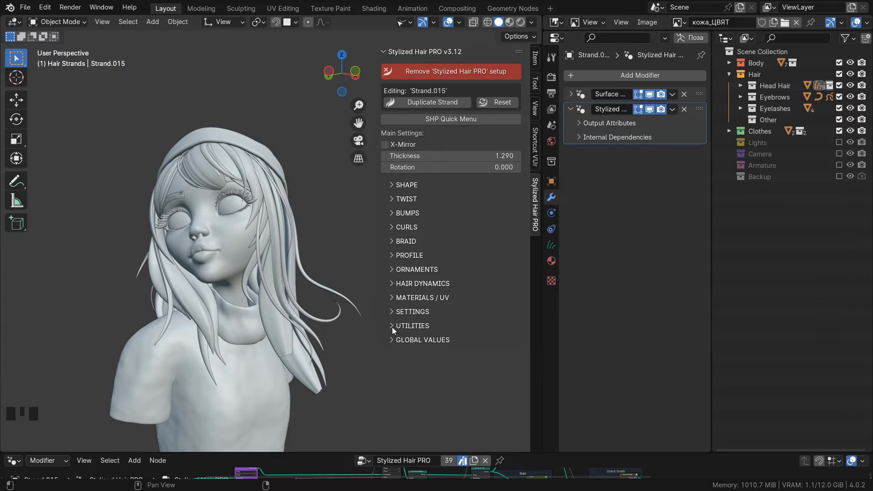
Step: Expand the UTILITIES panel in the Stylized Hair PRO sidebar tab
{"action": "left_click", "coordinate": [412, 325]}
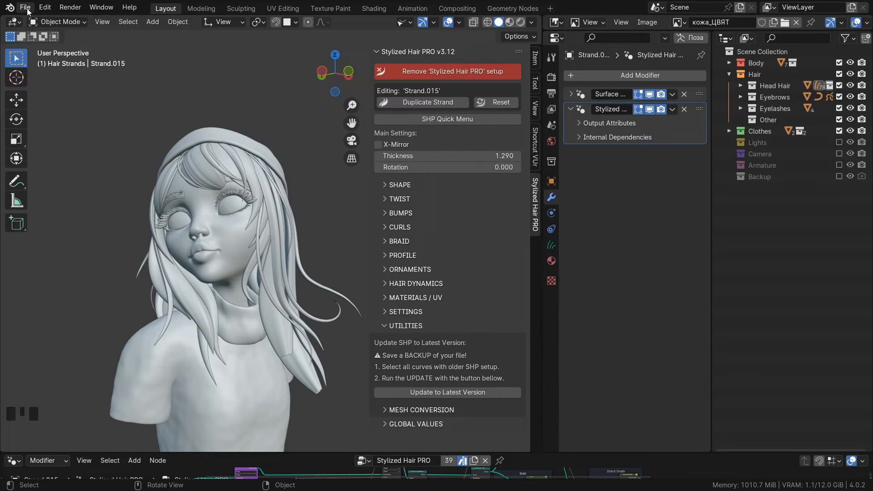
Step: Save a backup copy of the .blend file via File > Save Copy
{"action": "left_click", "coordinate": [24, 7]}
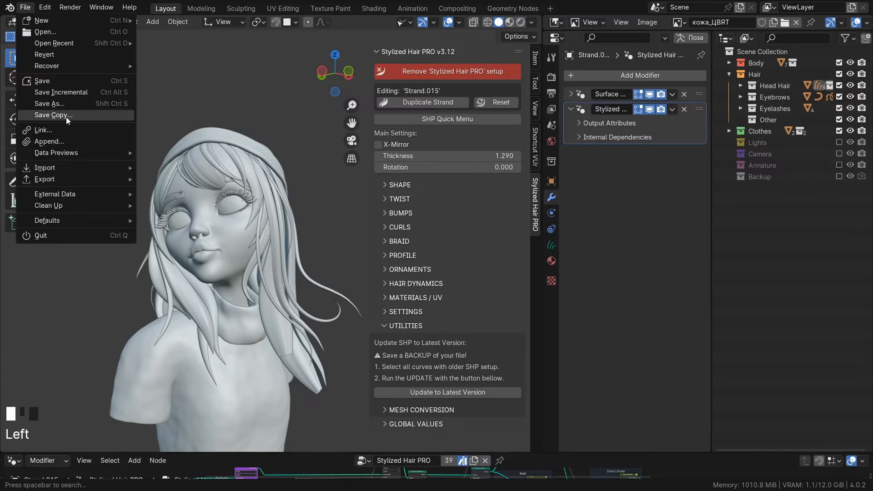
{"action": "left_click", "coordinate": [302, 222]}
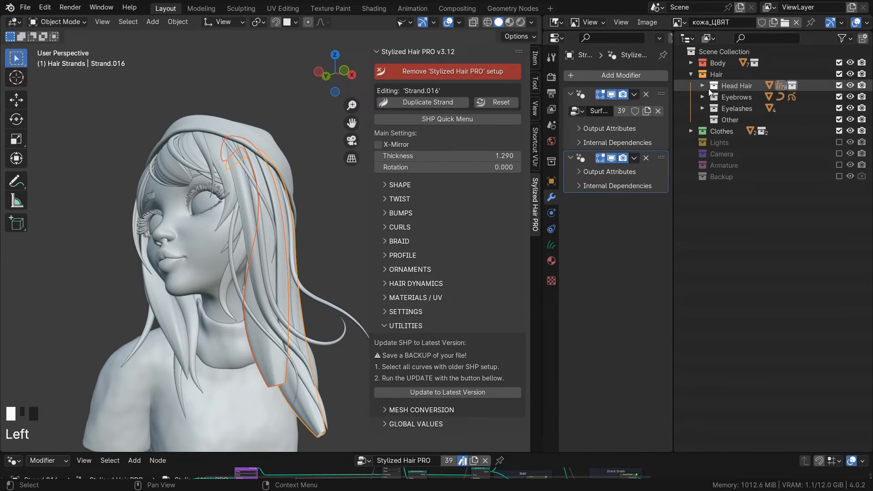
Step: Expand Head Hair in the Outliner and select Strand.001 through Strand.039 together
{"action": "left_click", "coordinate": [704, 86]}
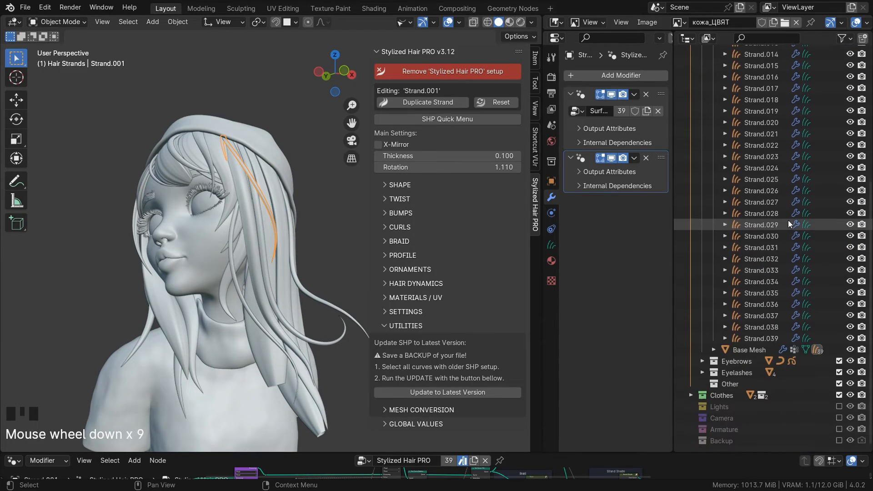
{"action": "left_click", "coordinate": [761, 304]}
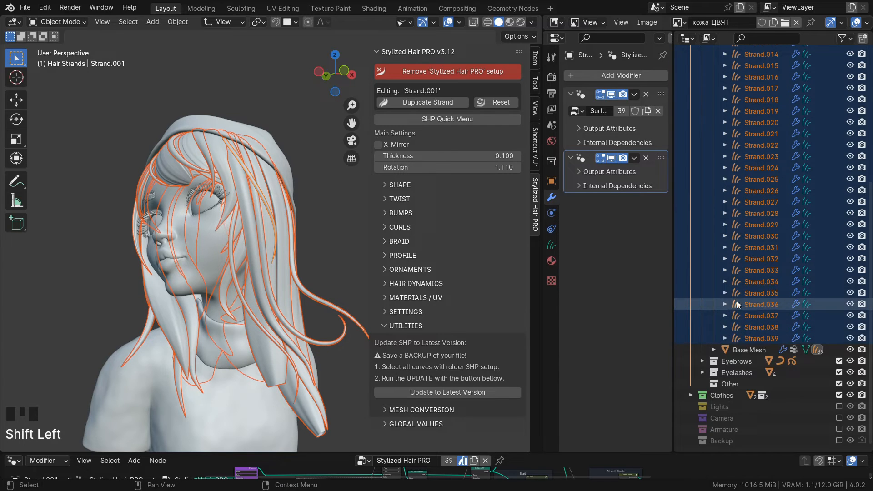
{"action": "scroll", "scroll_direction": "up", "scroll_amount": 3}
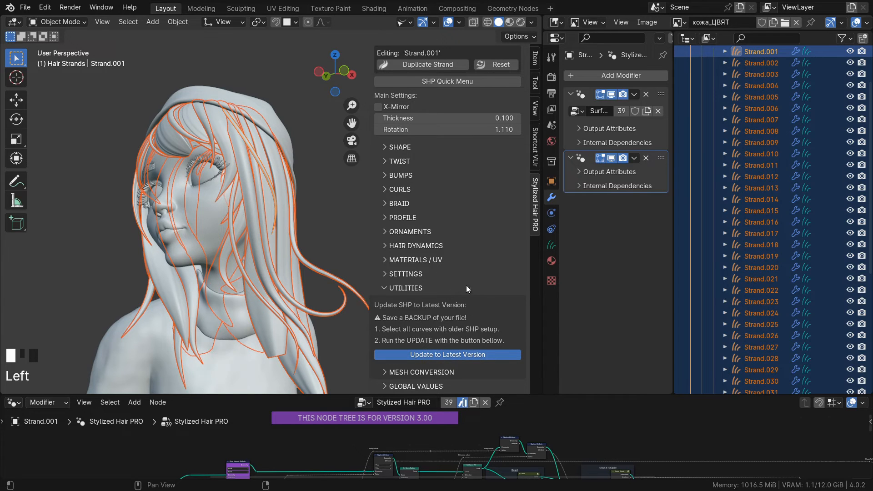
Step: Run Update to Latest Version on the selected strands and verify the v3.12 node tree label
{"action": "left_click", "coordinate": [447, 355]}
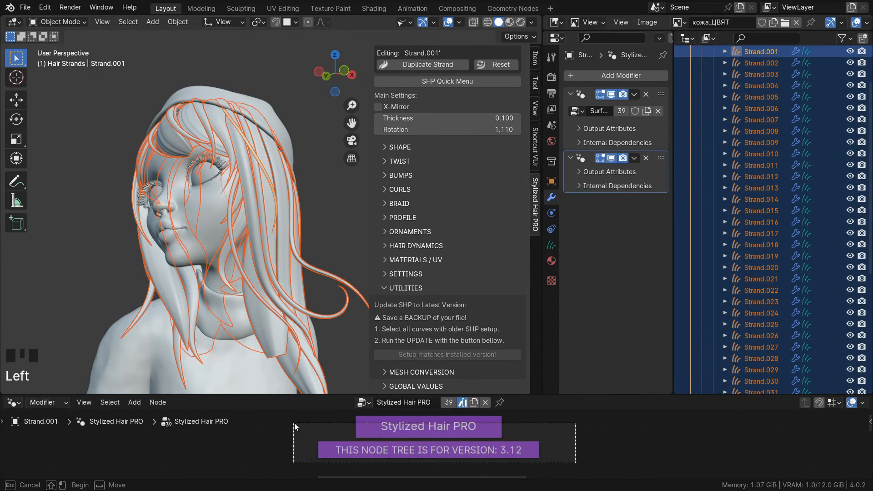
{"action": "scroll", "scroll_direction": "down", "scroll_amount": 3}
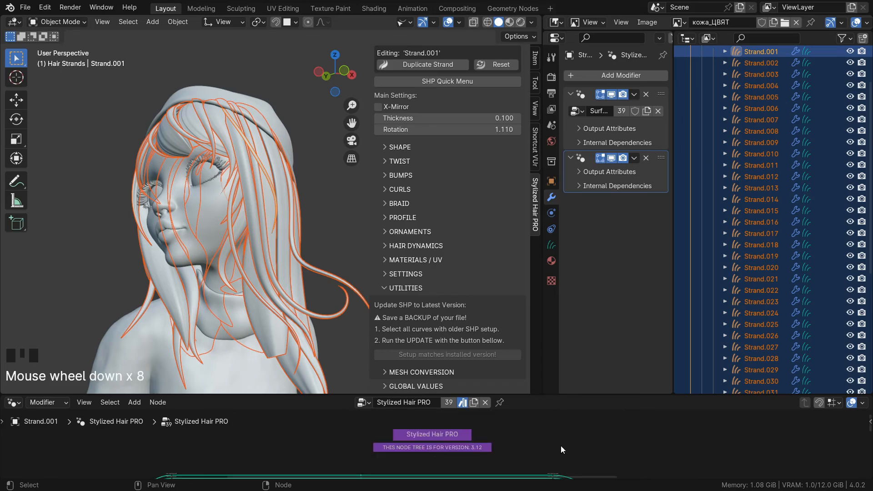
{"action": "scroll", "scroll_direction": "down", "scroll_amount": 3}
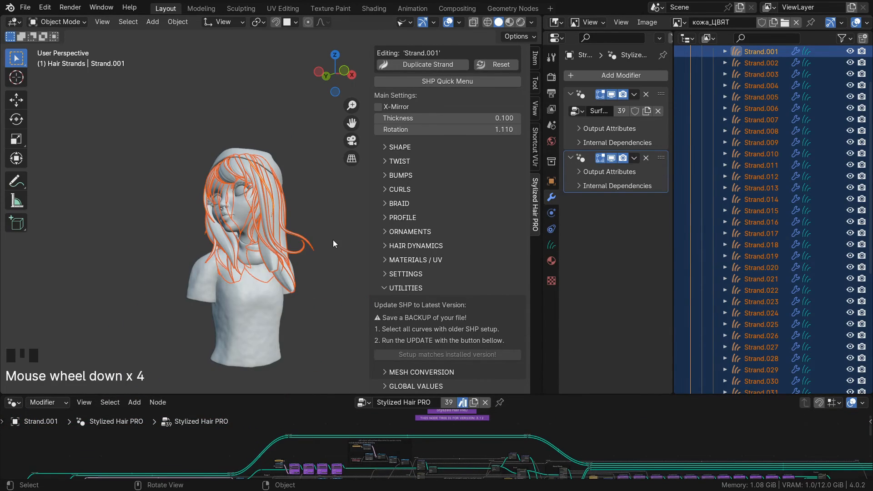